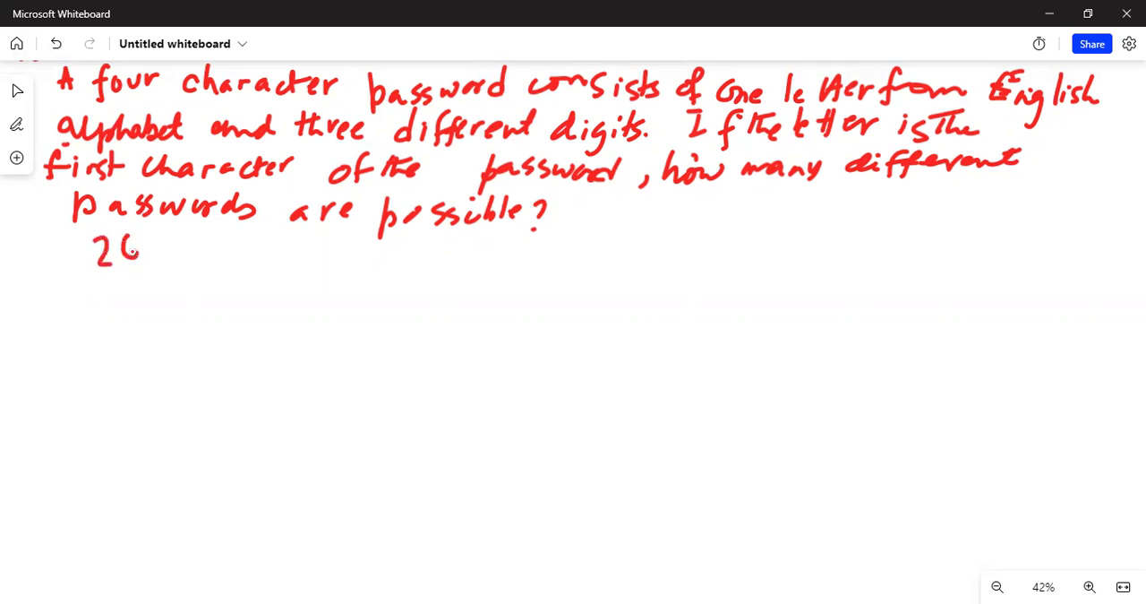
- Handwrite '26 letters in Alphabet and 10 digits from 0 to 9' in red below the problem
{"action": "left_click_drag", "start_coordinate": [166, 251], "coordinate": [242, 251]}
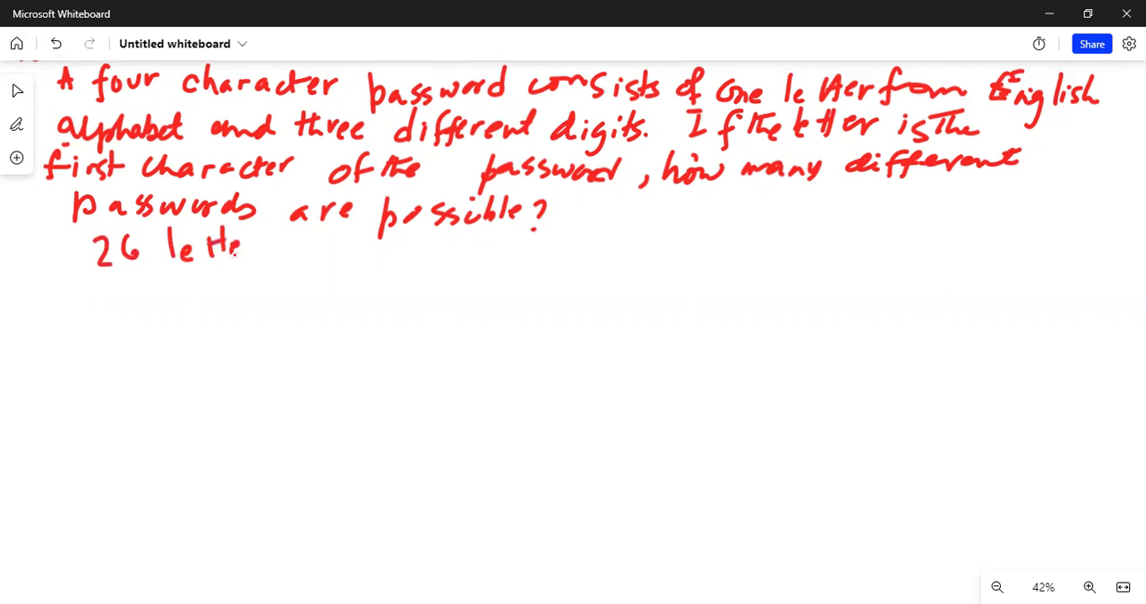
{"action": "left_click_drag", "start_coordinate": [241, 246], "coordinate": [331, 246]}
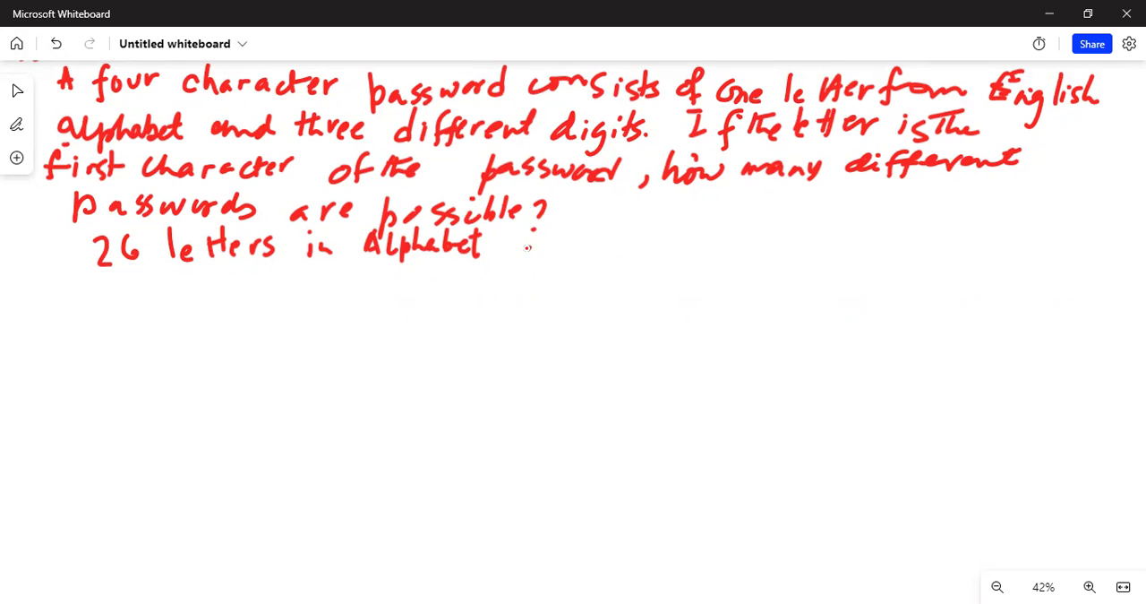
{"action": "left_click_drag", "start_coordinate": [506, 241], "coordinate": [578, 247]}
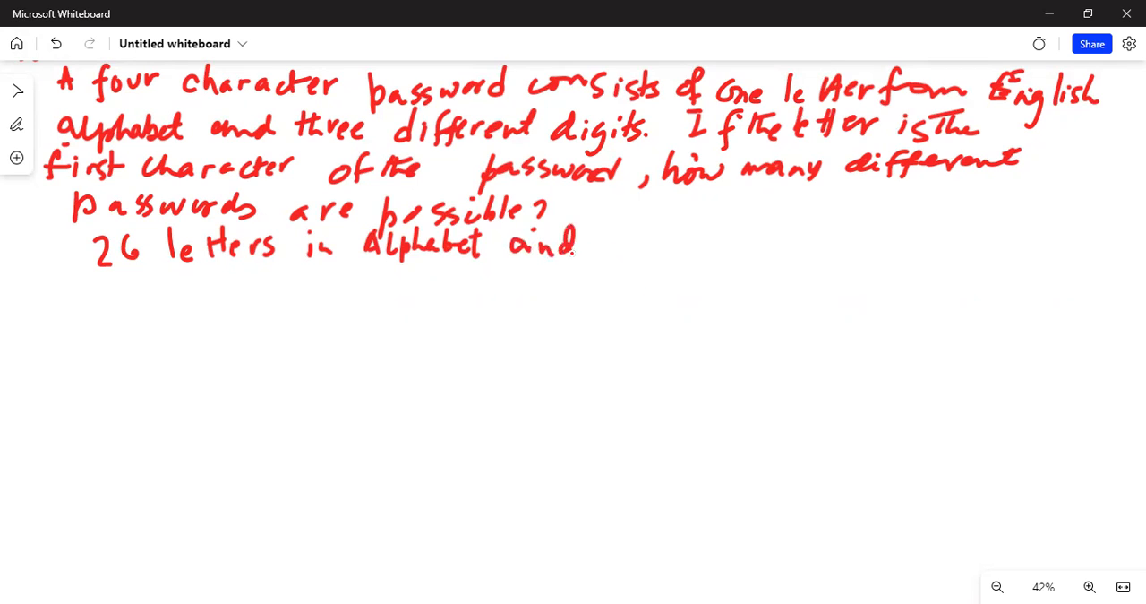
{"action": "left_click_drag", "start_coordinate": [636, 237], "coordinate": [668, 260]}
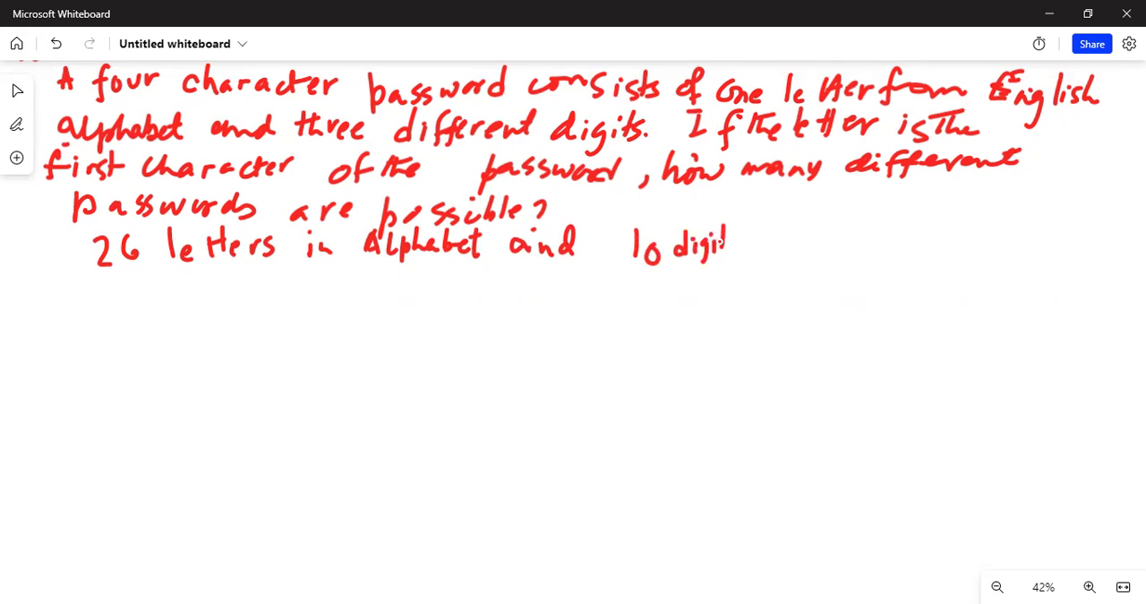
{"action": "left_click_drag", "start_coordinate": [717, 241], "coordinate": [815, 242]}
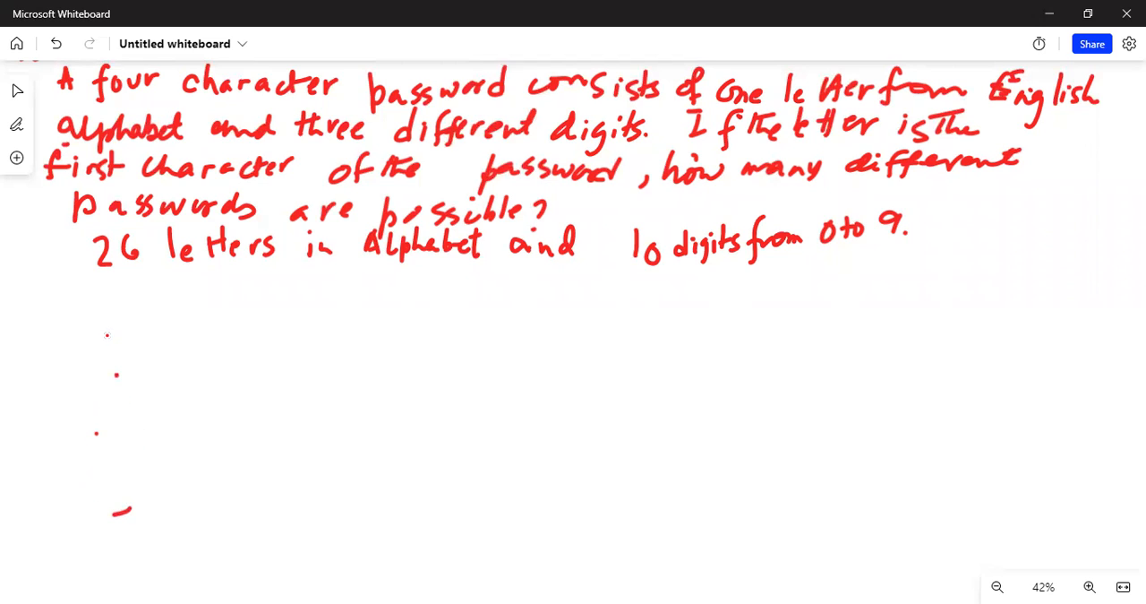
- Handwrite the product '26 · 10 · 9 · 8' on a new line below the note
{"action": "left_click_drag", "start_coordinate": [112, 336], "coordinate": [162, 358]}
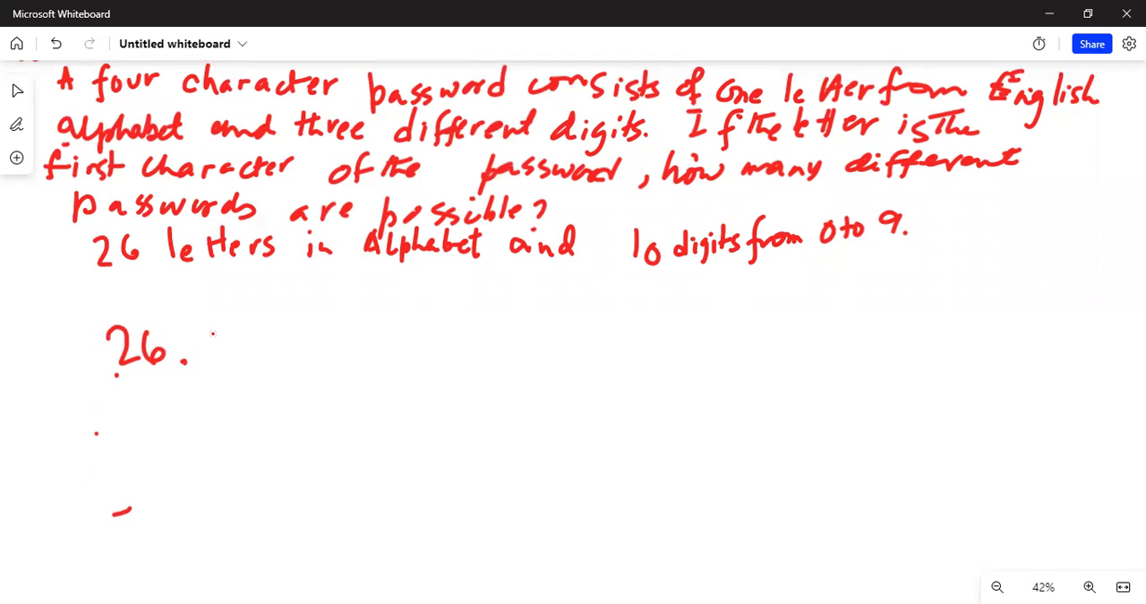
{"action": "left_click_drag", "start_coordinate": [219, 336], "coordinate": [237, 358]}
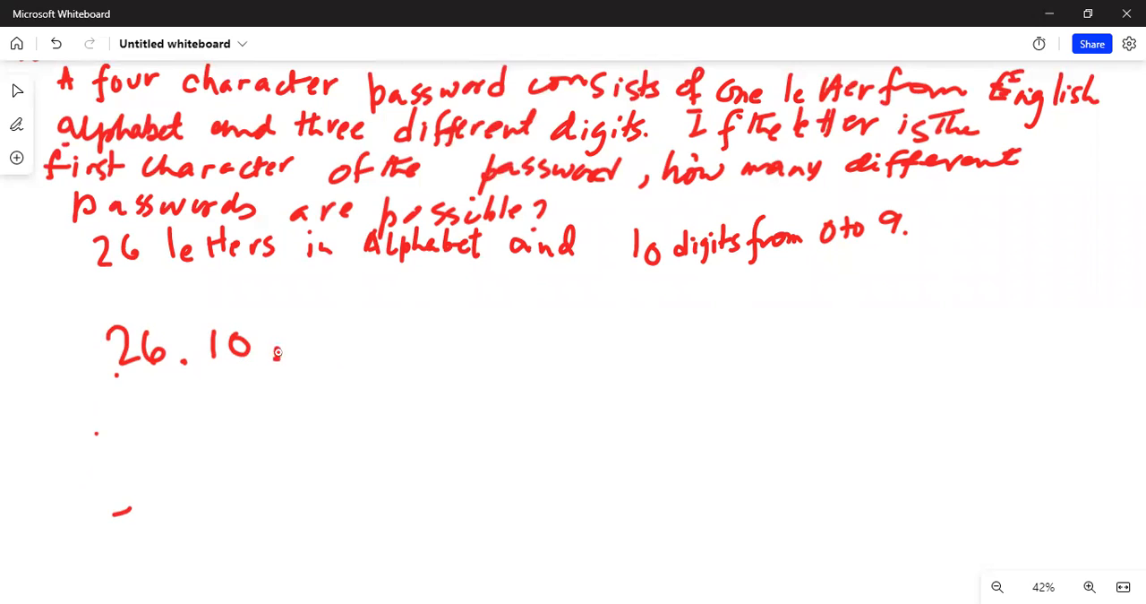
{"action": "left_click_drag", "start_coordinate": [296, 345], "coordinate": [322, 336]}
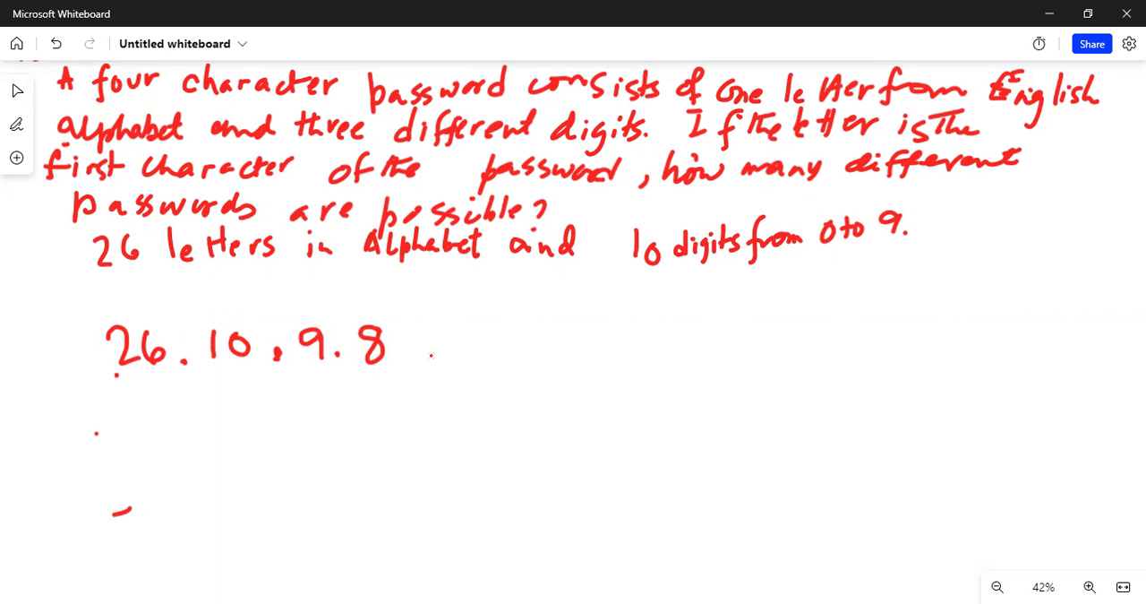
- Write '= 18720 (digits are not repeated)' after the product and begin the label above
{"action": "left_click_drag", "start_coordinate": [421, 345], "coordinate": [475, 344]}
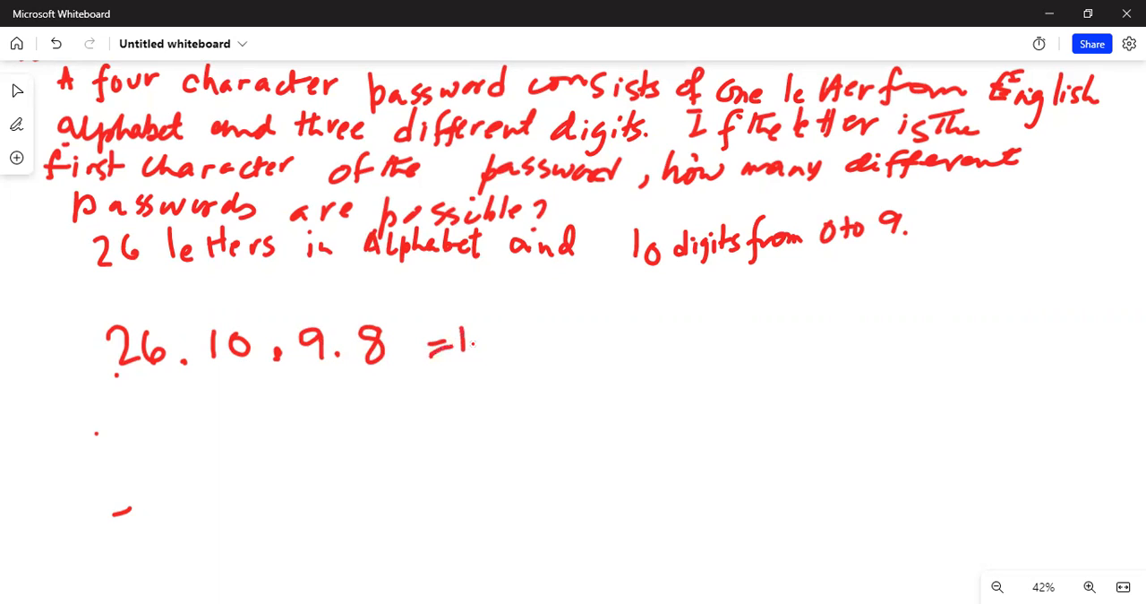
{"action": "left_click_drag", "start_coordinate": [466, 345], "coordinate": [511, 345]}
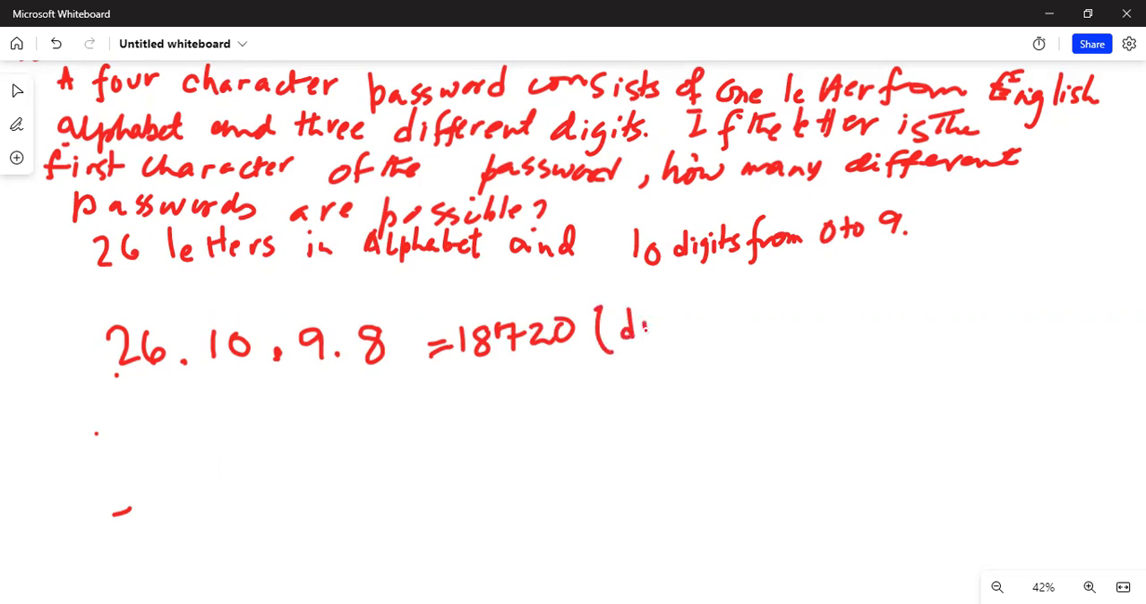
{"action": "left_click_drag", "start_coordinate": [627, 327], "coordinate": [707, 327]}
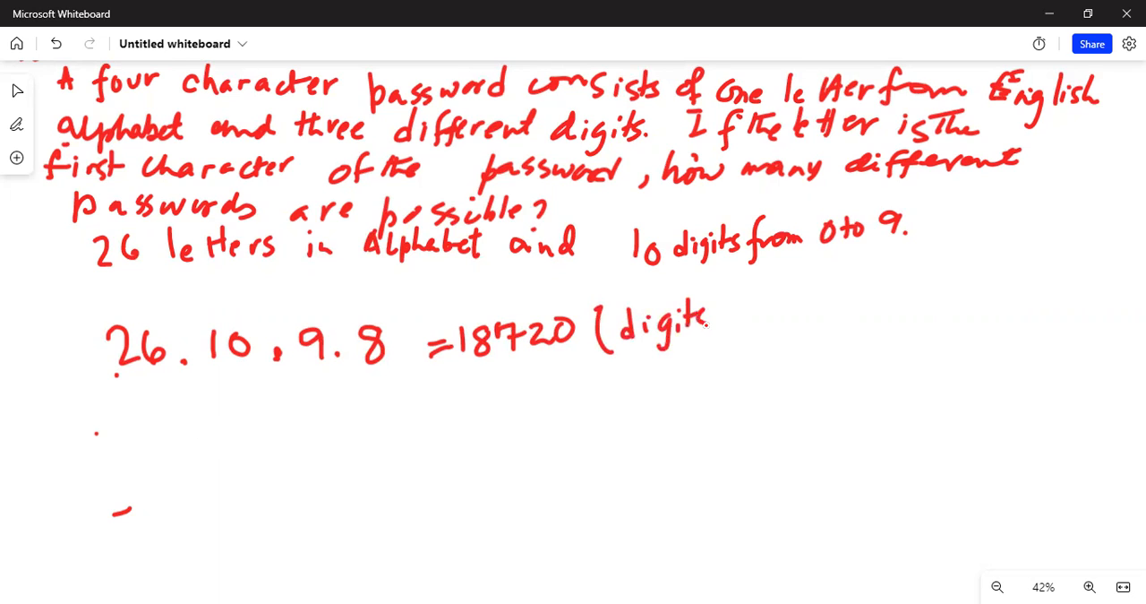
{"action": "left_click_drag", "start_coordinate": [712, 318], "coordinate": [806, 309]}
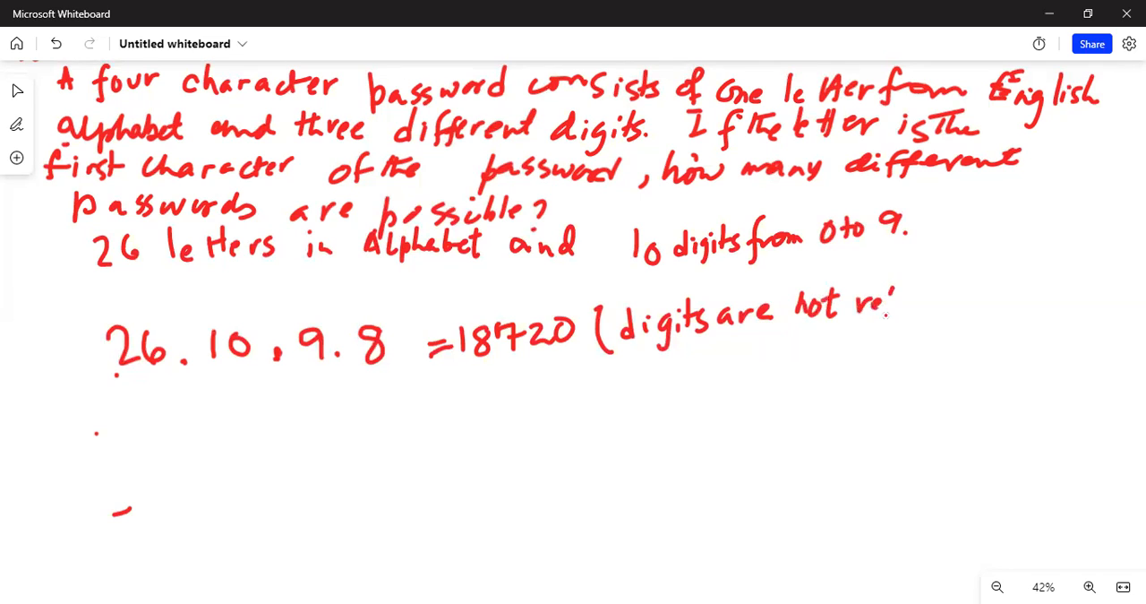
{"action": "left_click_drag", "start_coordinate": [887, 305], "coordinate": [990, 296]}
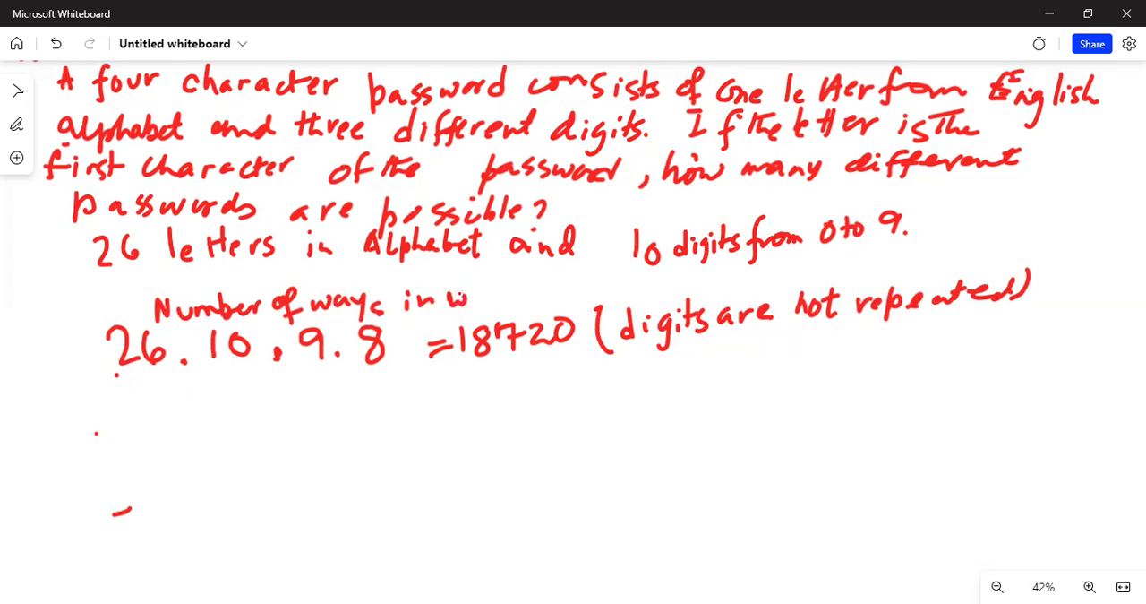
- Finish the 'Number of ways in which the password can be formed:' label and begin the repeated-digits product
{"action": "left_click_drag", "start_coordinate": [466, 297], "coordinate": [564, 298]}
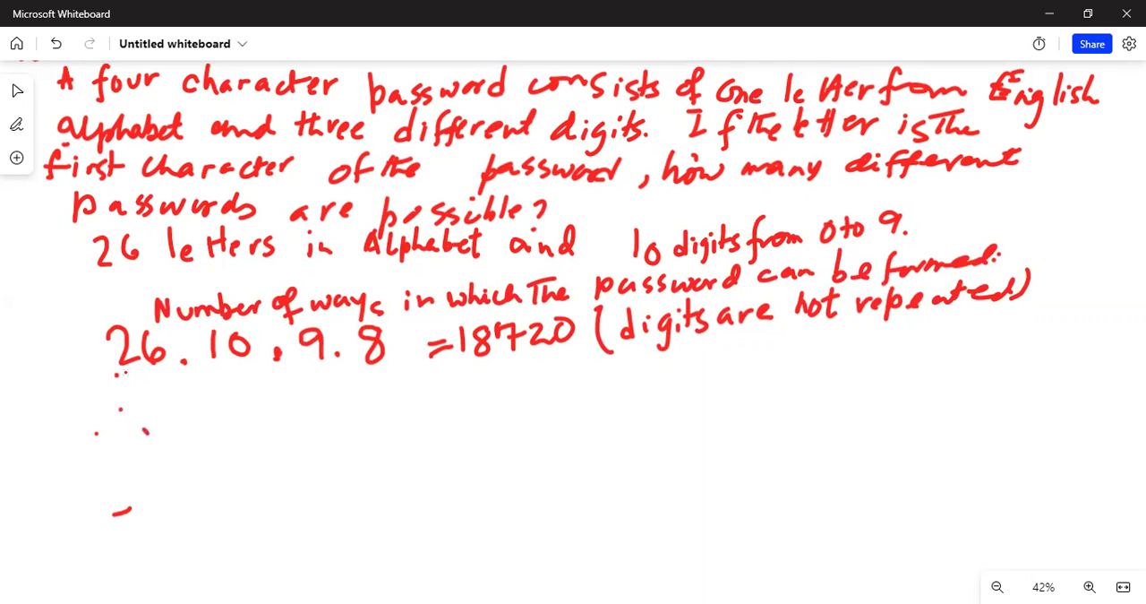
{"action": "left_click_drag", "start_coordinate": [130, 398], "coordinate": [144, 430]}
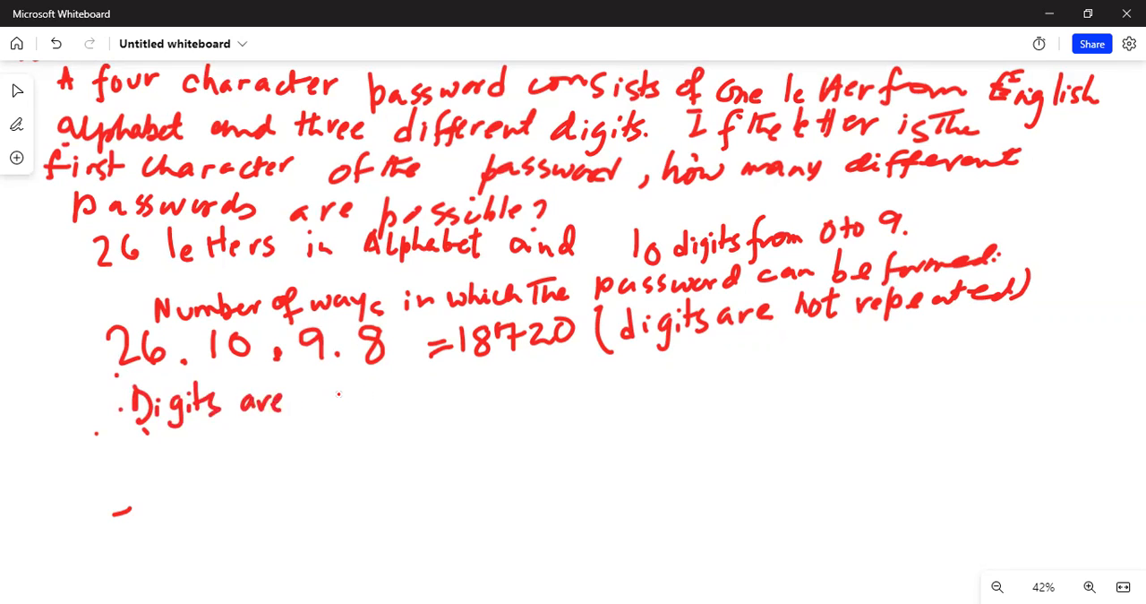
{"action": "left_click_drag", "start_coordinate": [335, 398], "coordinate": [434, 398]}
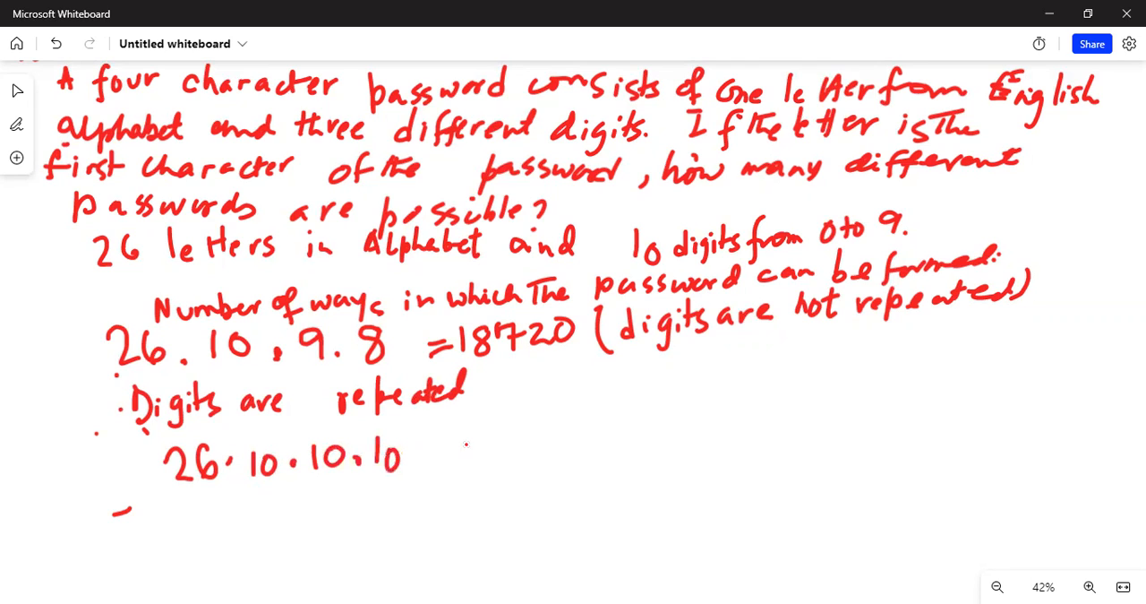
- Write '= 26000 (digits are repeated)' after the 26·10·10·10 product
{"action": "left_click_drag", "start_coordinate": [430, 452], "coordinate": [475, 452]}
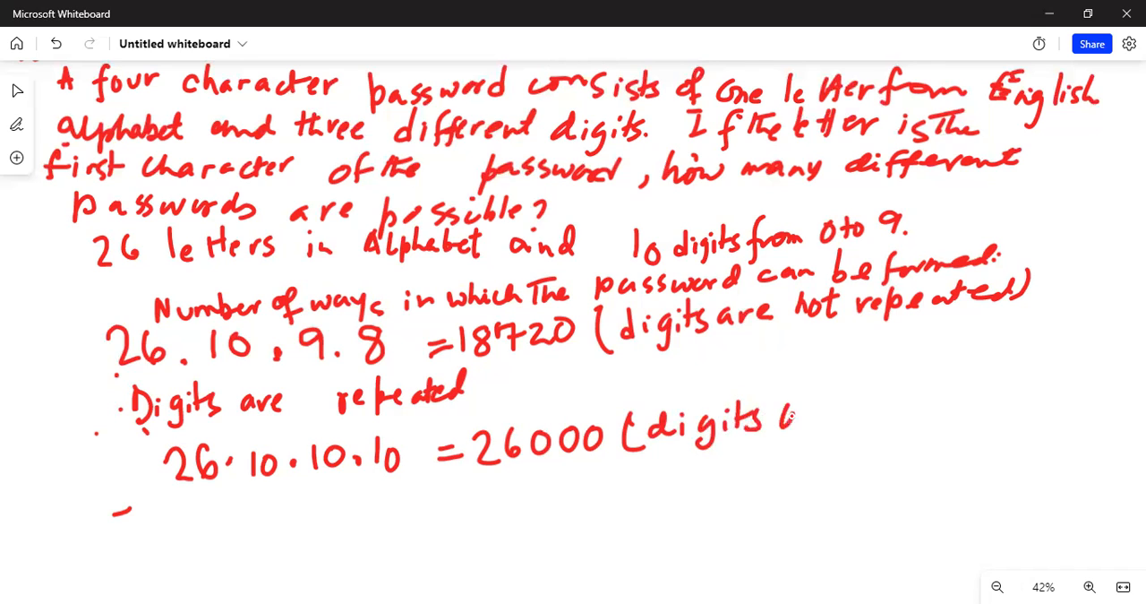
{"action": "left_click_drag", "start_coordinate": [797, 417], "coordinate": [896, 430]}
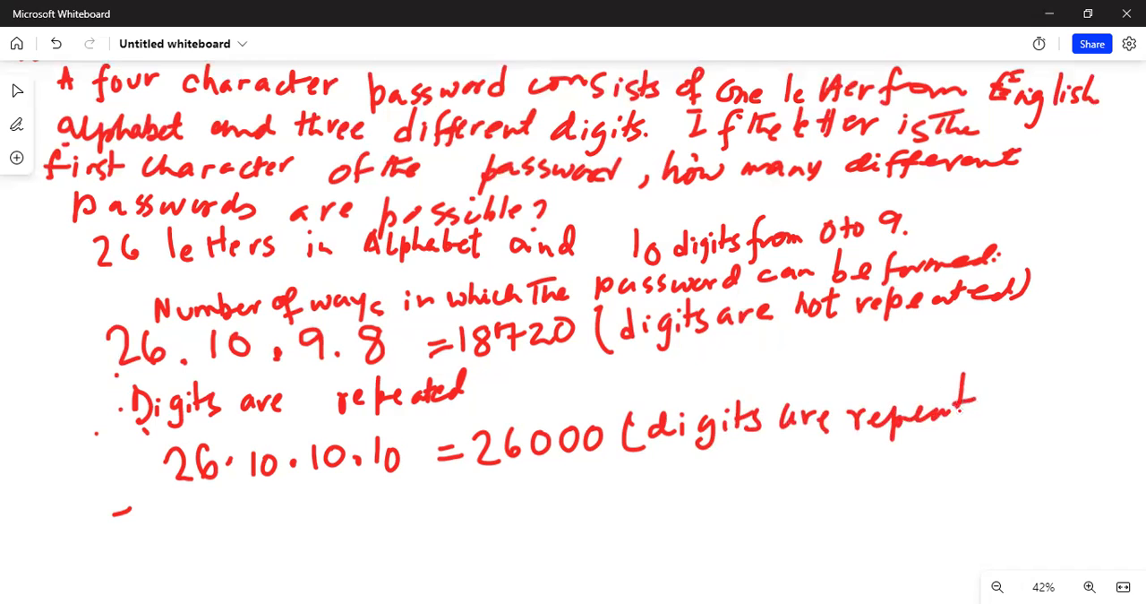
{"action": "left_click_drag", "start_coordinate": [968, 421], "coordinate": [1034, 412]}
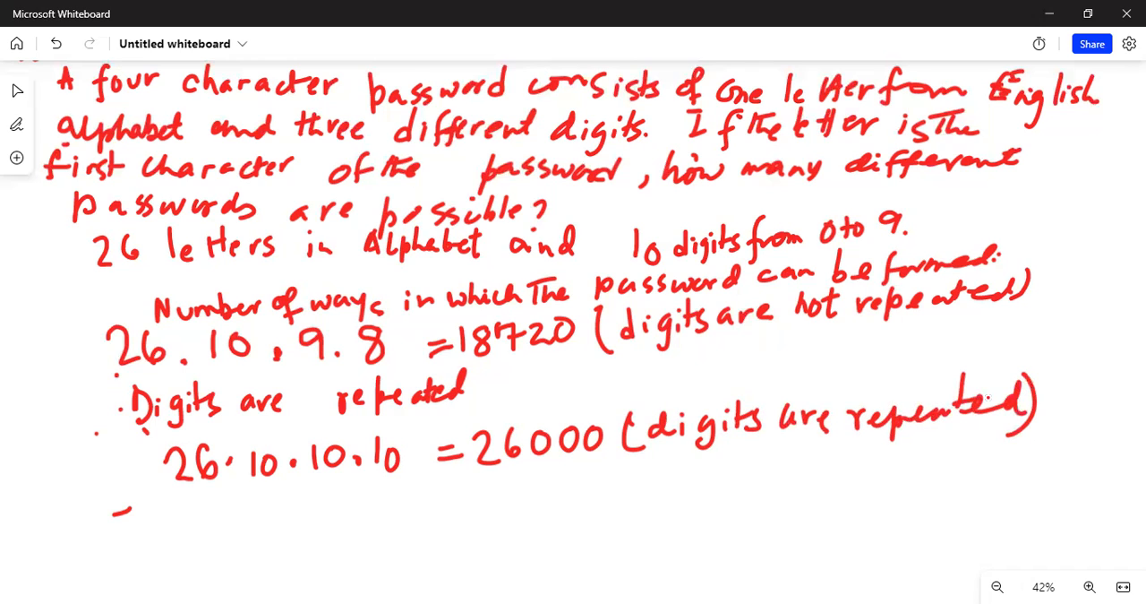